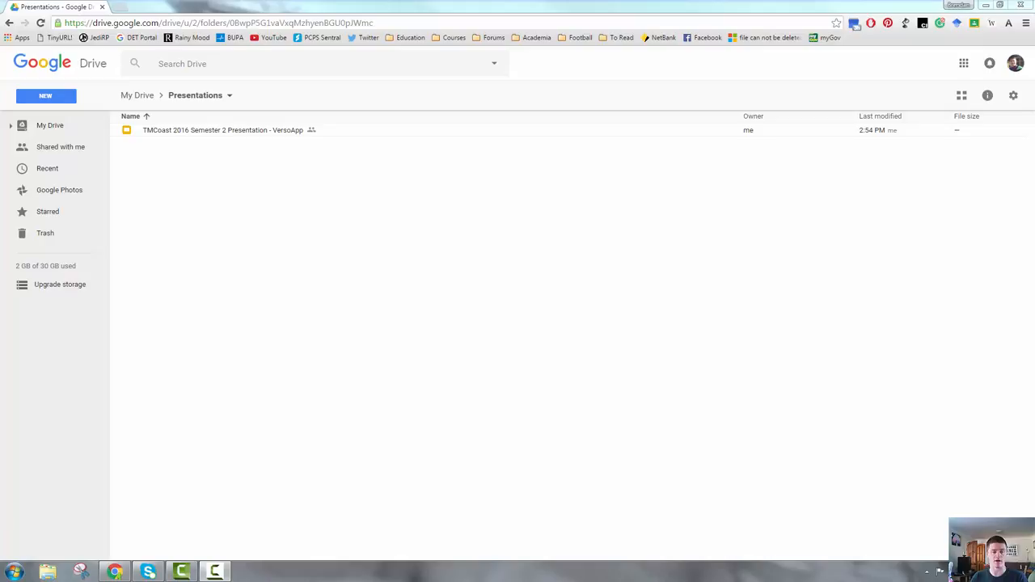
{"action": "mouse_move", "coordinate": [402, 208]}
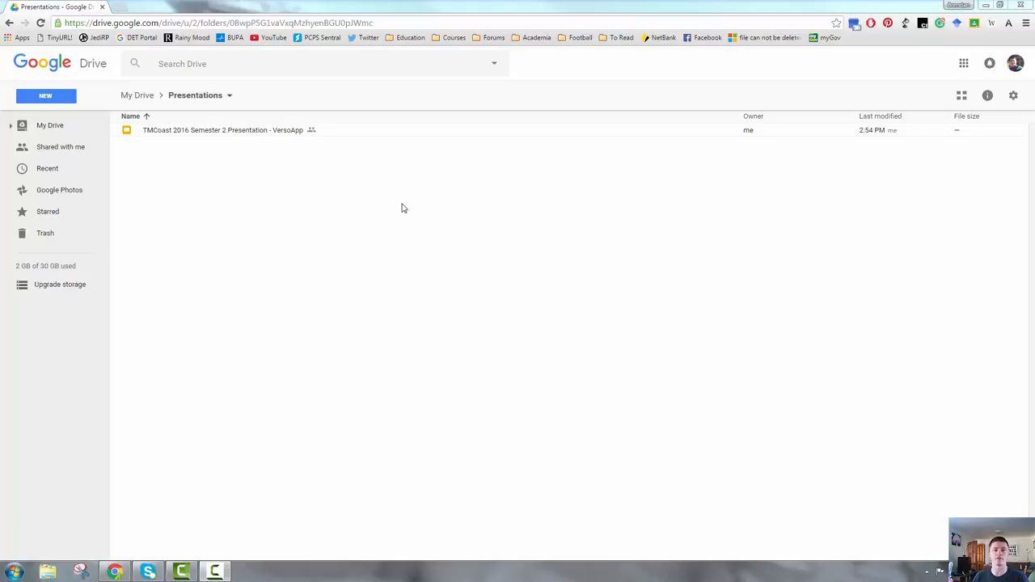
{"action": "mouse_move", "coordinate": [321, 205]}
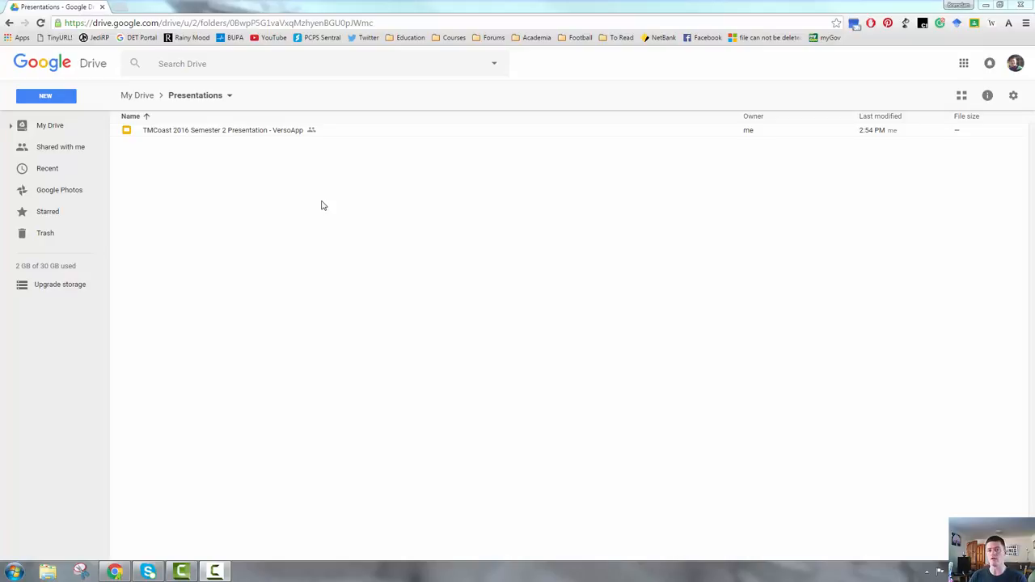
{"action": "mouse_move", "coordinate": [227, 137]}
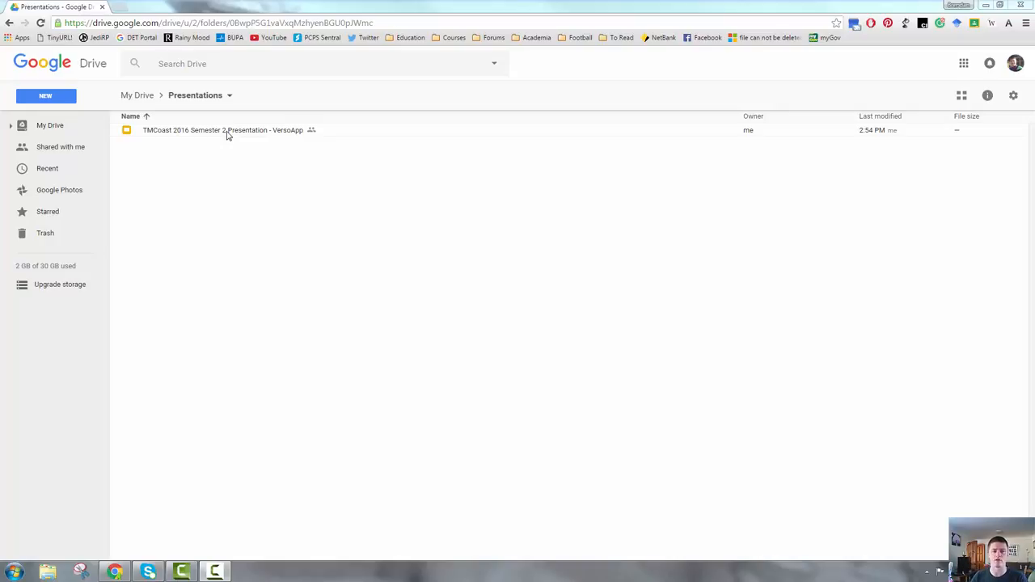
Select the TMCoast 2016 Semester 2 Presentation - VersoApp file
{"action": "left_click", "coordinate": [226, 130]}
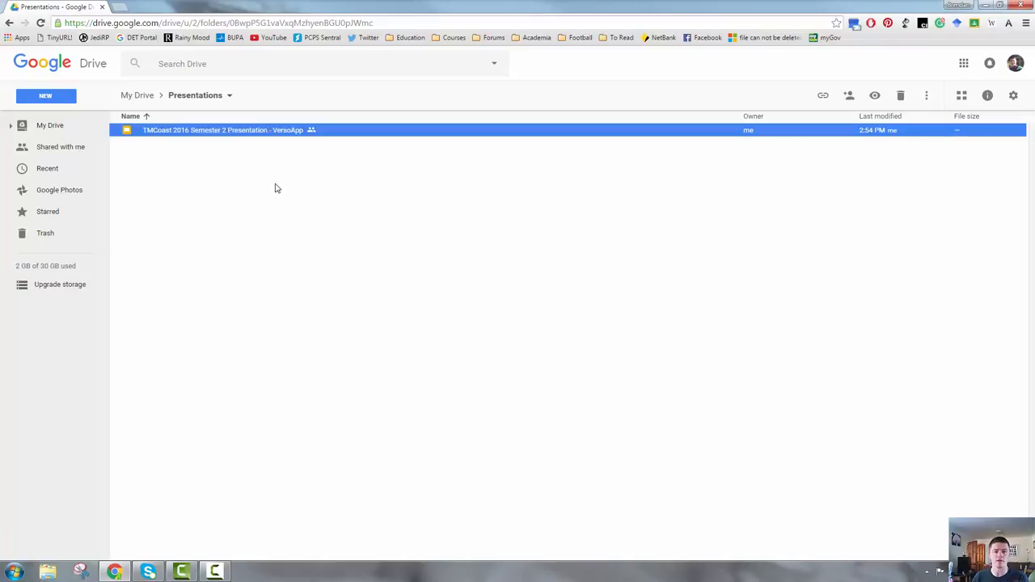
{"action": "mouse_move", "coordinate": [288, 197]}
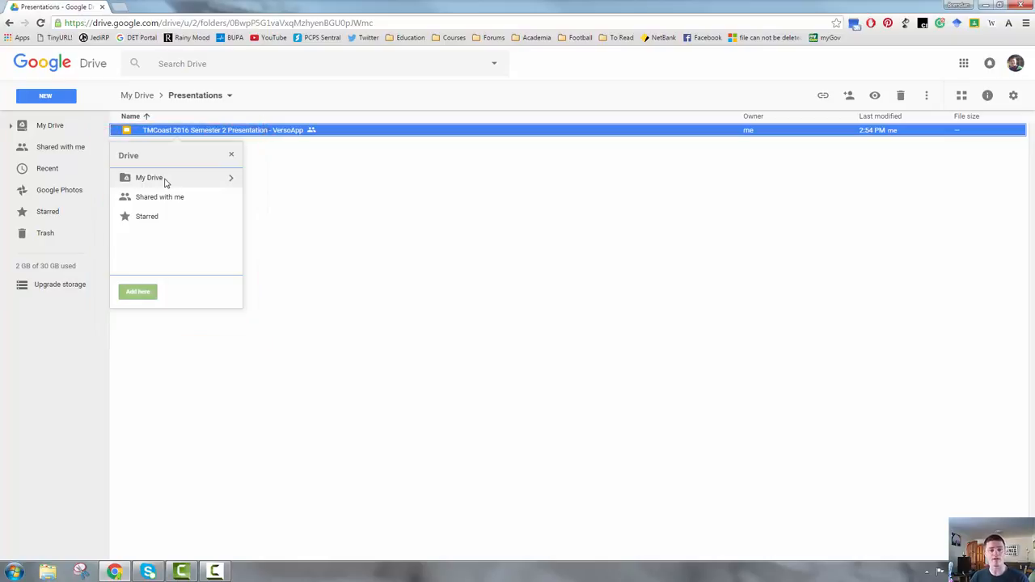
Add the presentation to My Drive > Public Resources > Digital Pedagogy Resources and accept sharing
{"action": "left_click", "coordinate": [149, 177]}
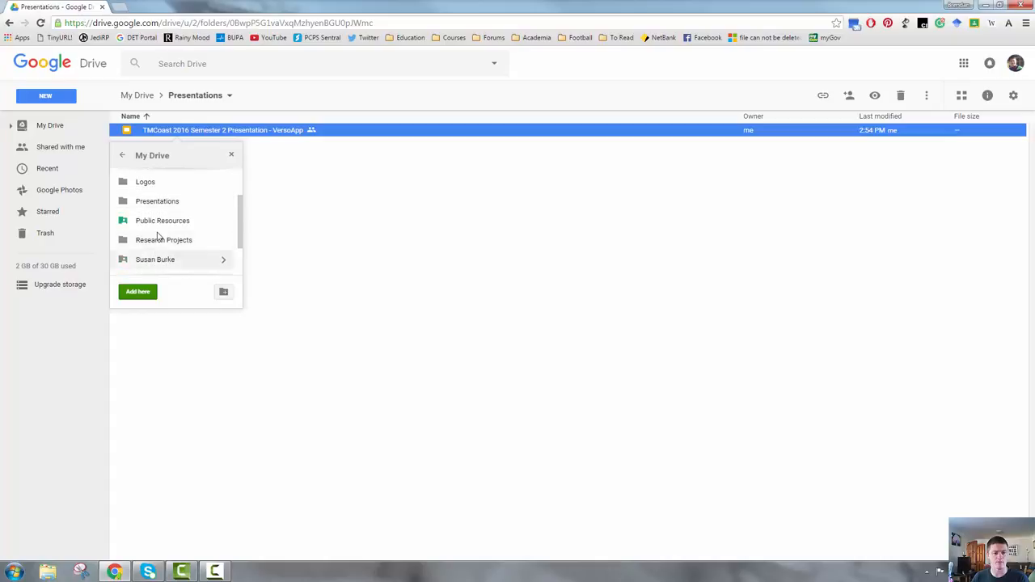
{"action": "left_click", "coordinate": [163, 220]}
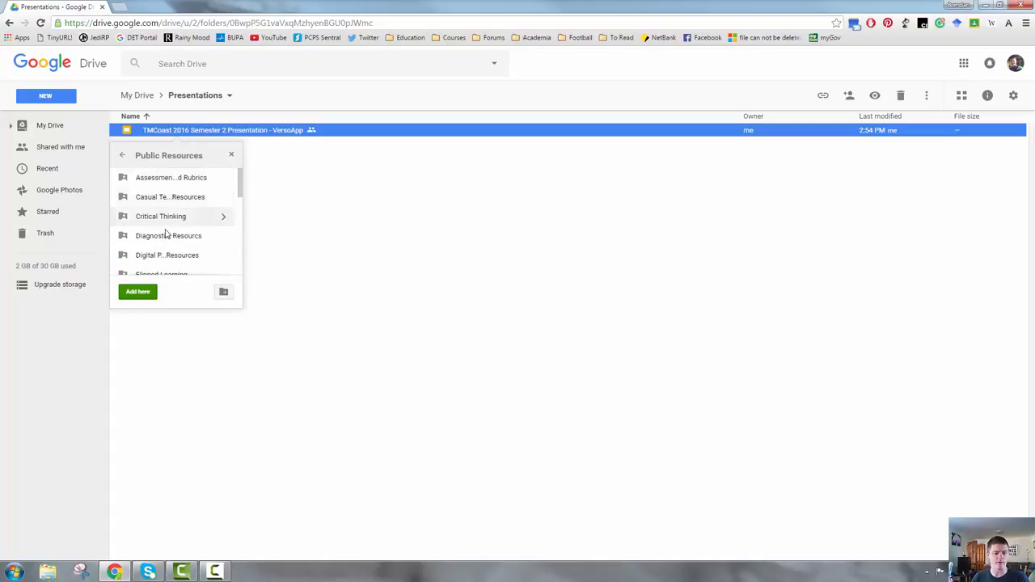
{"action": "scroll", "scroll_direction": "down", "scroll_amount": 3}
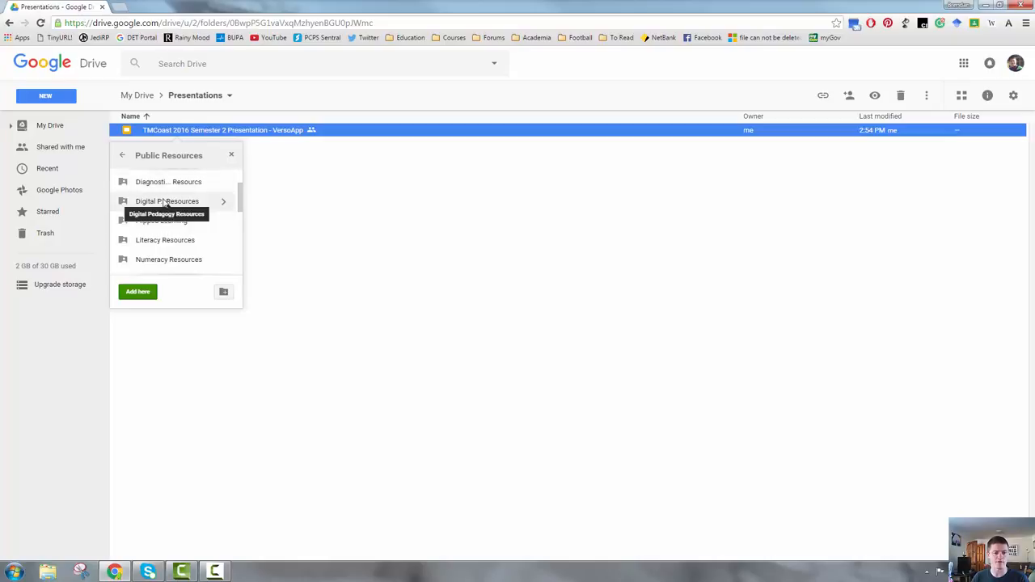
{"action": "left_click", "coordinate": [168, 201]}
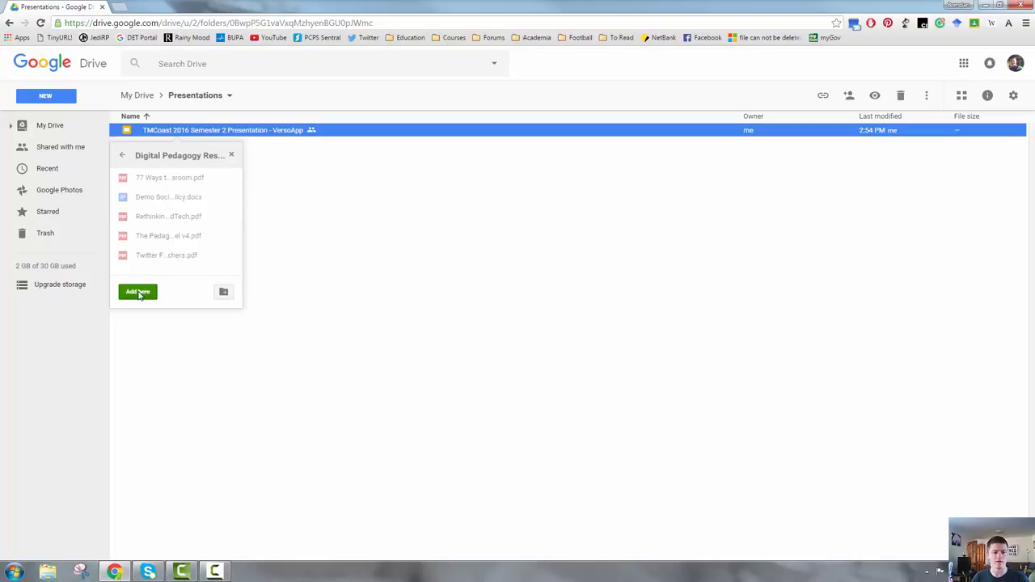
{"action": "left_click", "coordinate": [137, 291]}
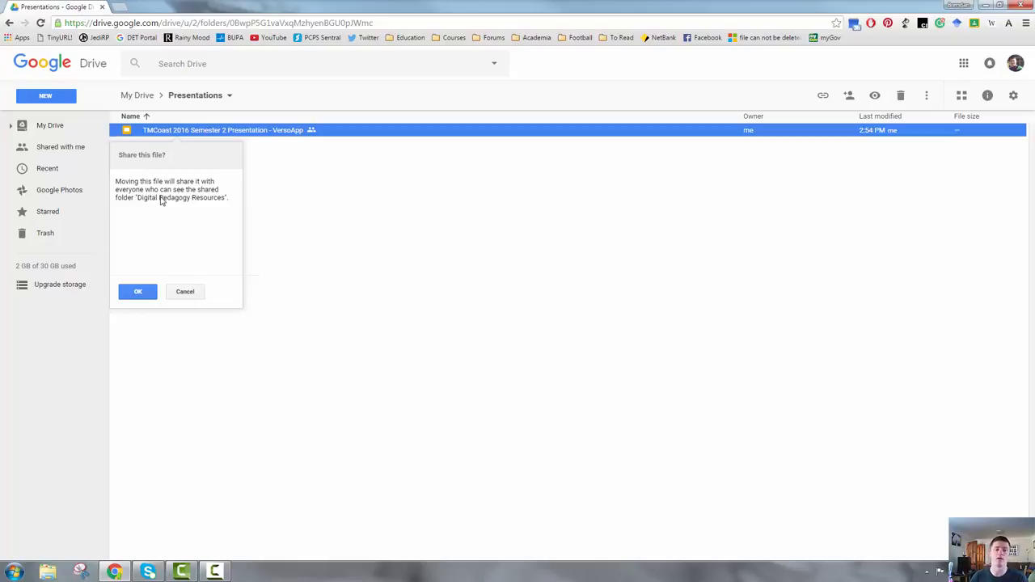
{"action": "left_click", "coordinate": [137, 291]}
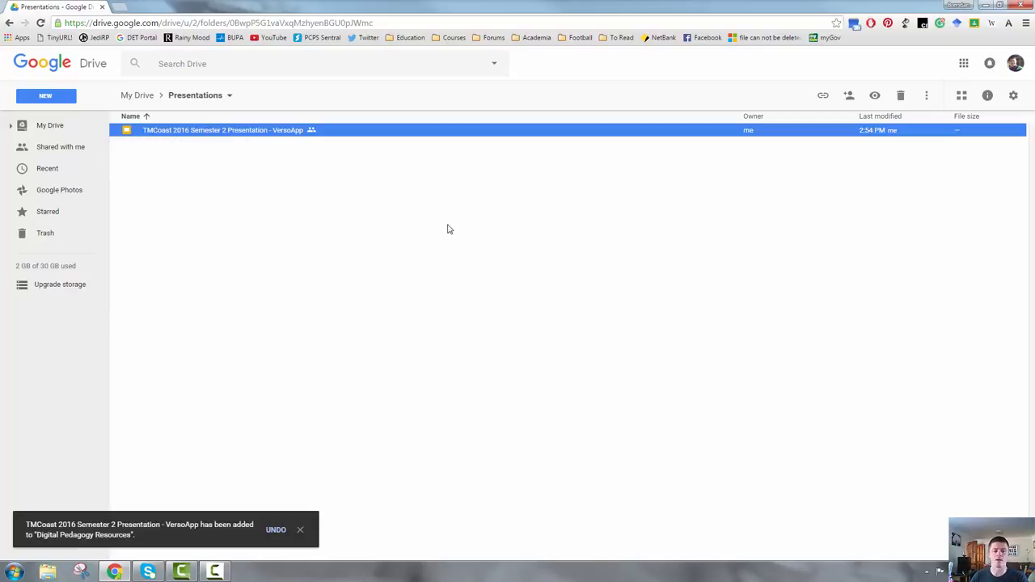